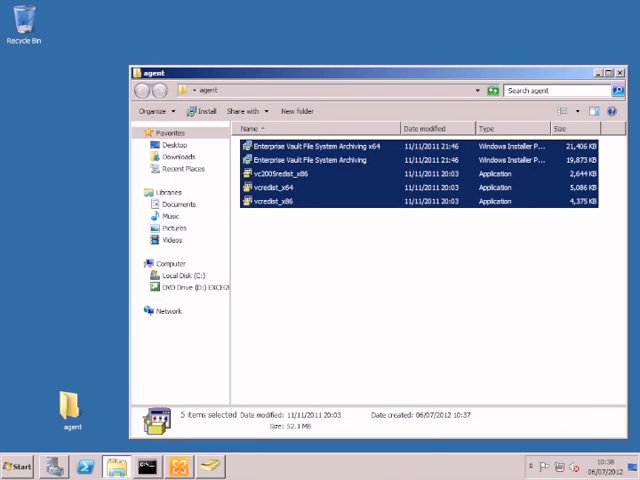
pyautogui.moveTo(324, 304)
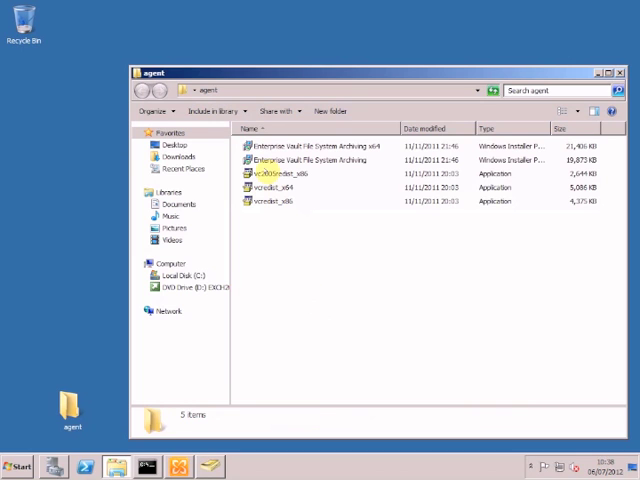
# - Launch the Enterprise Vault File System Archiving x64 .msi installer from the agent folder
pyautogui.rightClick(290, 144)
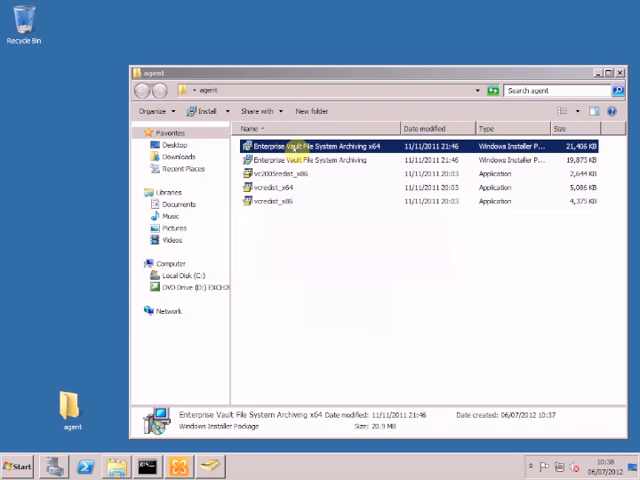
pyautogui.doubleClick(320, 146)
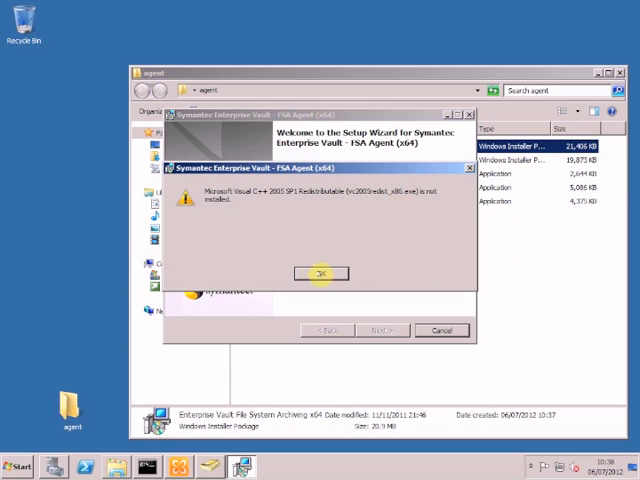
# - Dismiss the missing VC++ 2005 warning and accept the 2005 redistributable license
pyautogui.click(320, 272)
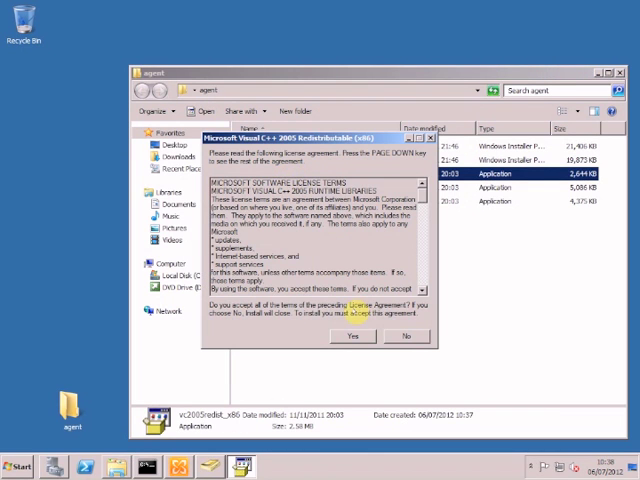
pyautogui.click(352, 336)
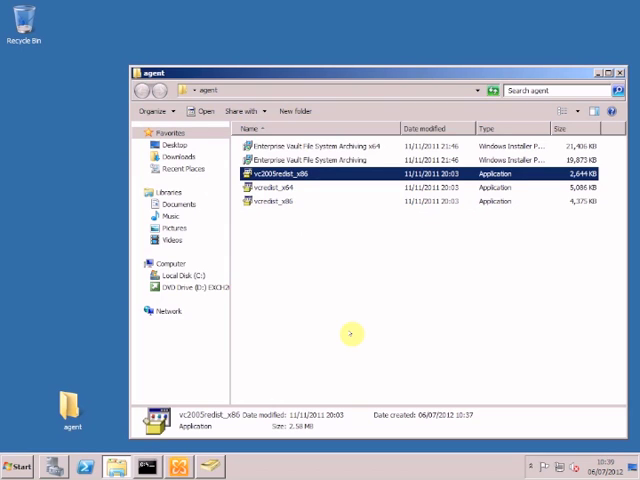
# - Reinstall the x64 agent via Install, acknowledge the missing VC++ 2008 warning and finish the interrupted setup
pyautogui.rightClick(310, 144)
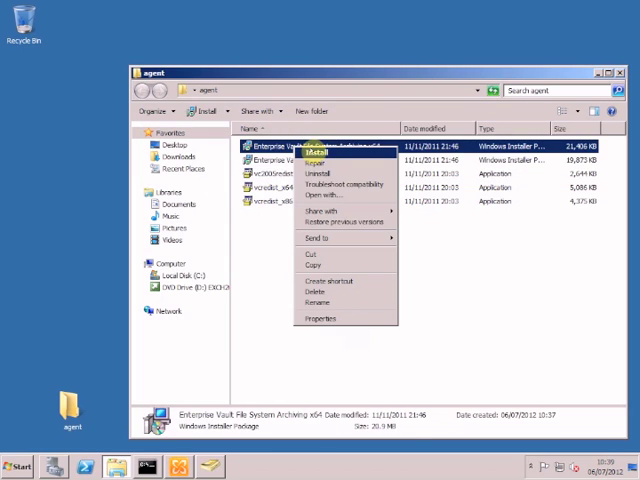
pyautogui.click(312, 156)
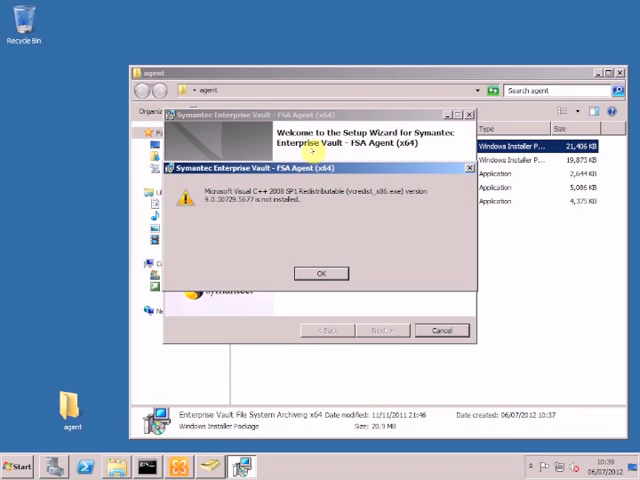
pyautogui.click(320, 272)
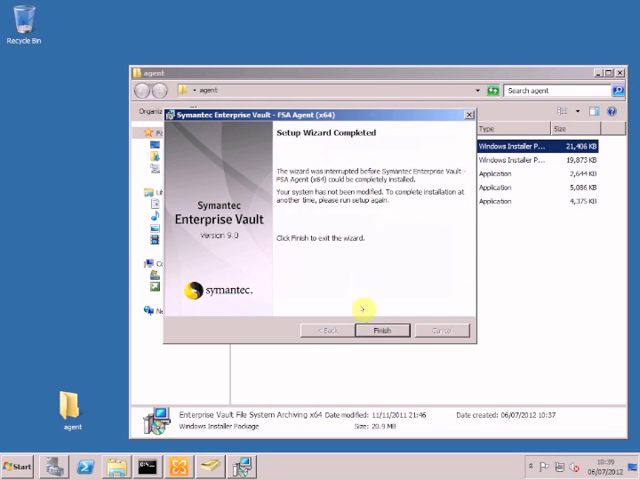
pyautogui.click(384, 330)
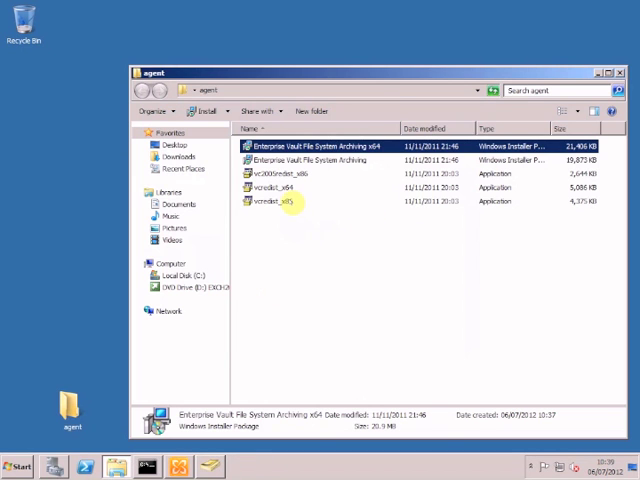
# - Run vcredist_x86 and complete the Visual C++ 2008 x86 redistributable setup through Finish
pyautogui.rightClick(280, 200)
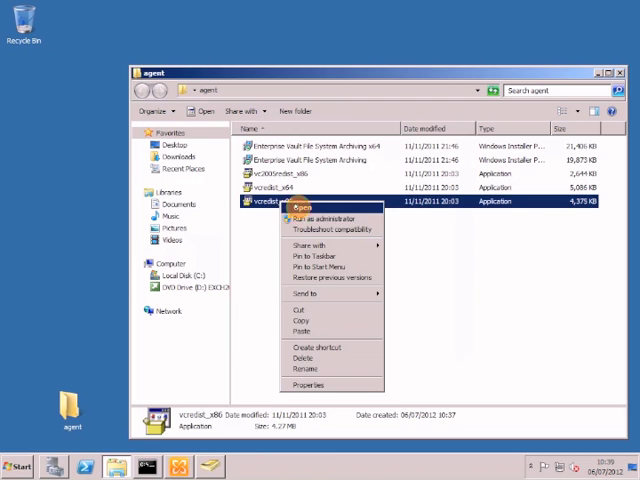
pyautogui.click(306, 206)
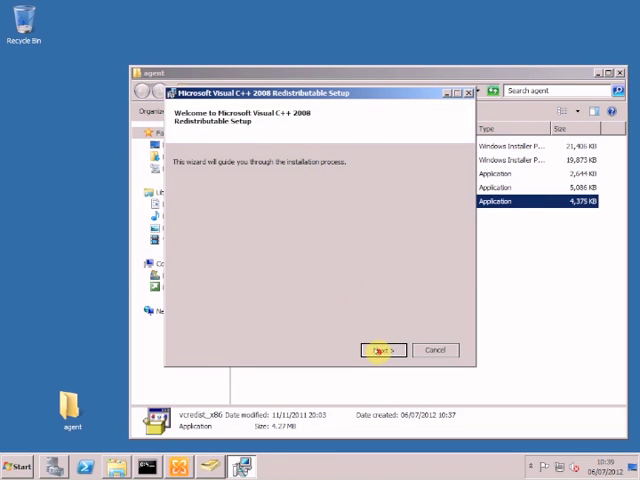
pyautogui.click(384, 350)
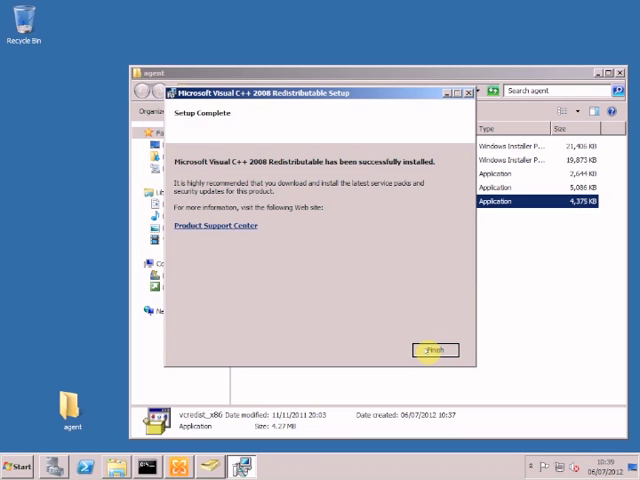
pyautogui.click(434, 350)
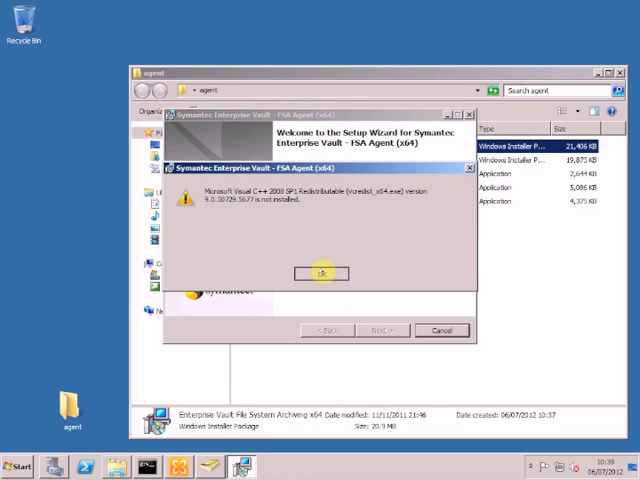
# - Acknowledge the missing vcredist_x64 warning so the agent setup closes
pyautogui.click(322, 272)
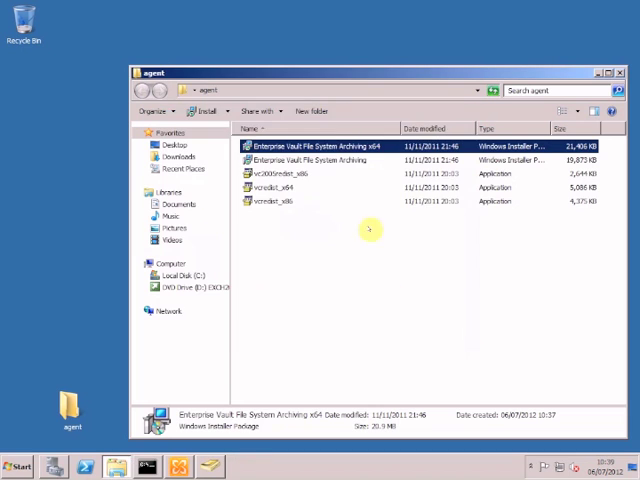
# - Run vcredist_x64 and install the Visual C++ 2008 x64 redistributable, accepting its license
pyautogui.click(280, 188)
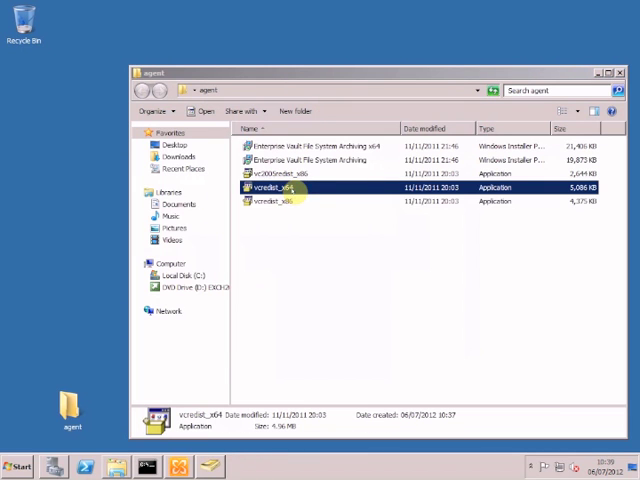
pyautogui.doubleClick(280, 188)
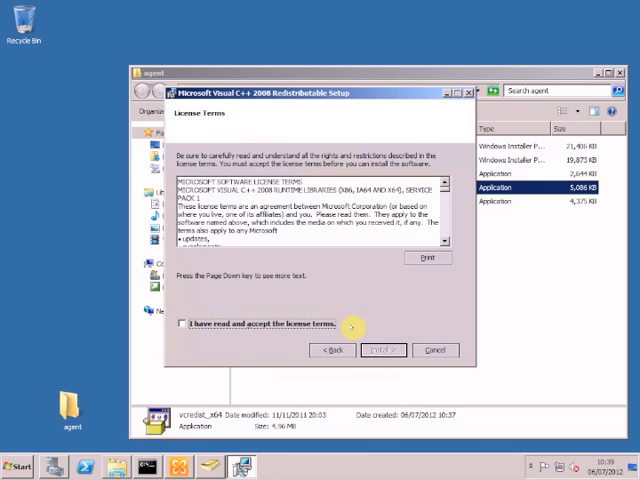
pyautogui.click(384, 350)
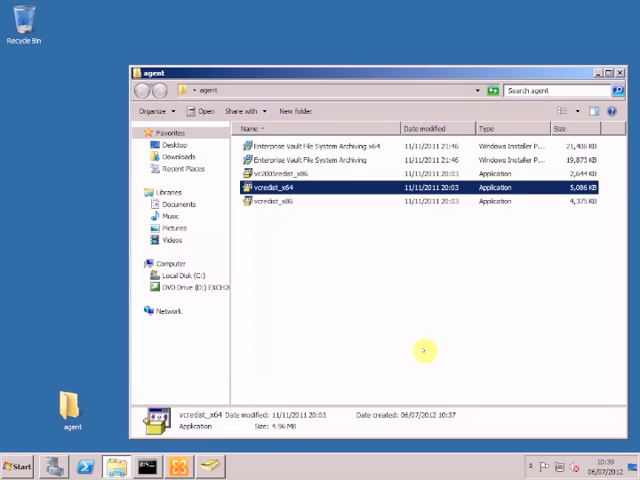
# - Relaunch the x64 agent .msi and advance to its License Agreement page
pyautogui.doubleClick(320, 146)
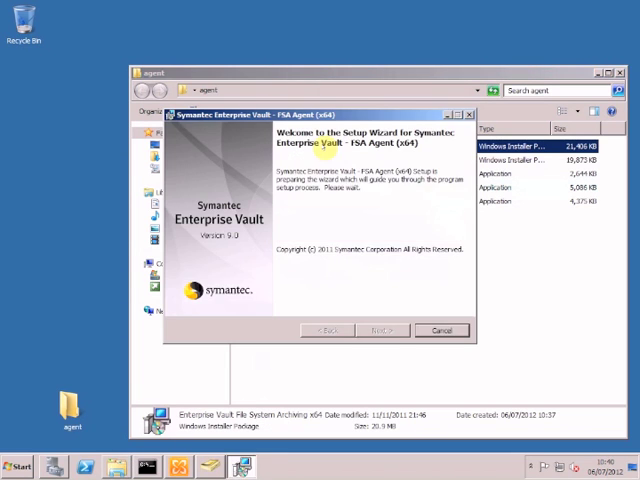
pyautogui.click(386, 330)
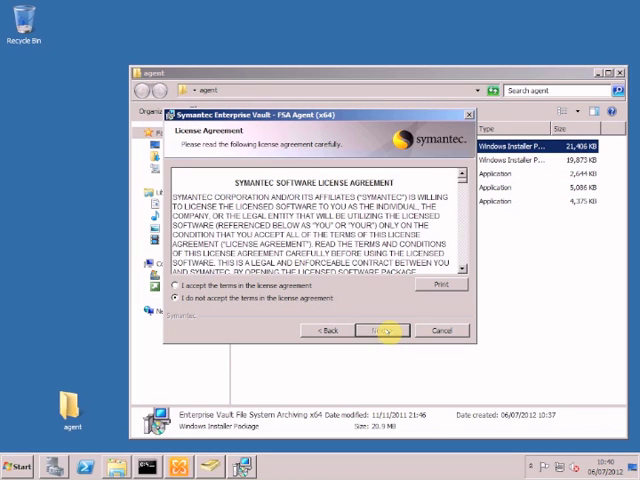
pyautogui.click(176, 288)
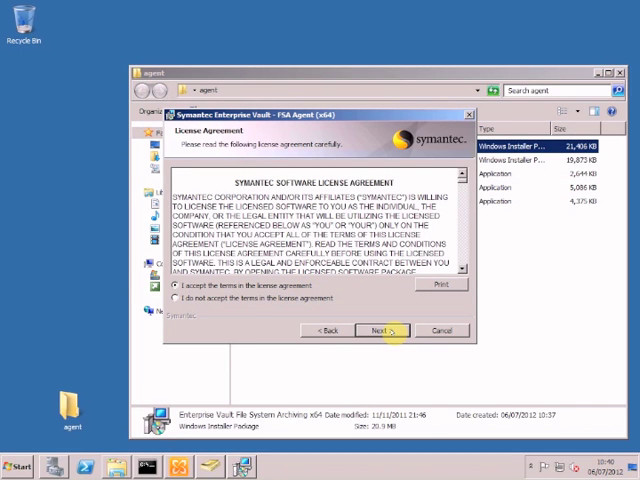